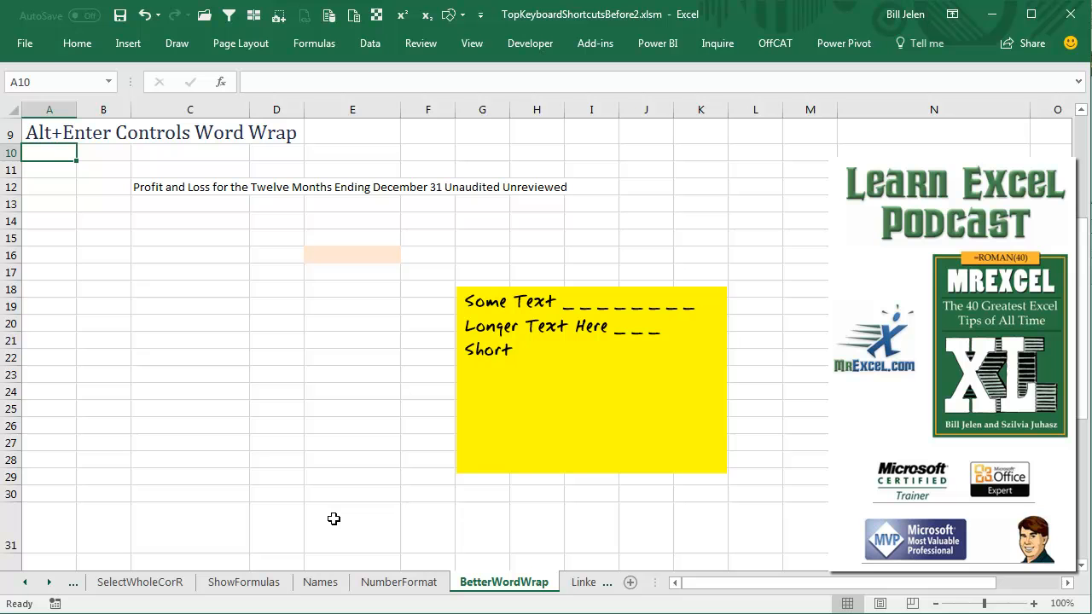
- Select the long Profit and Loss heading cell C12 to format it
{"action": "left_click", "coordinate": [189, 186]}
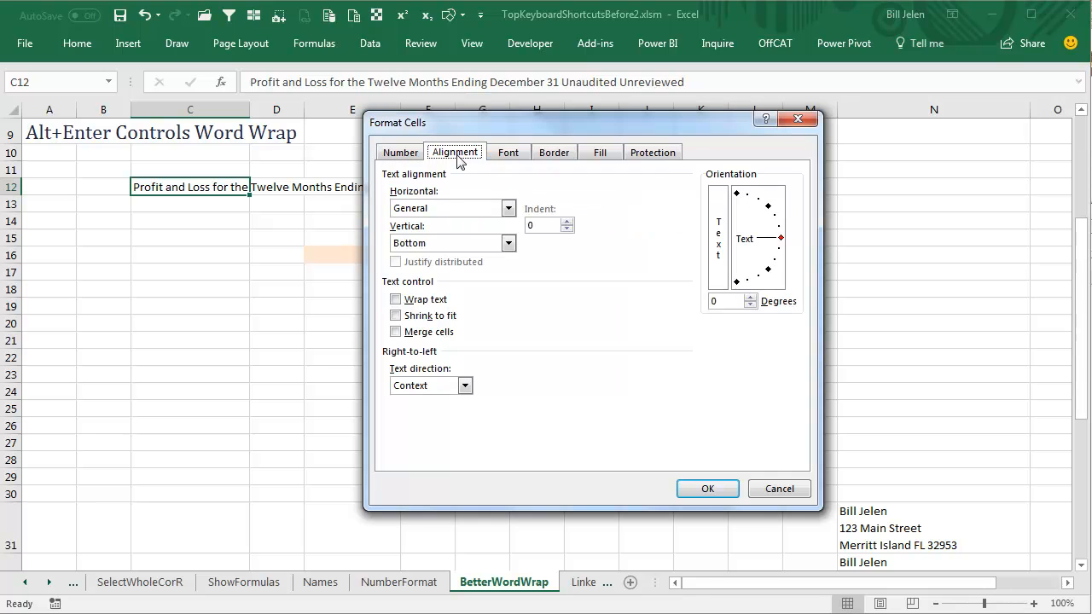
- Apply Wrap text to C12 so the heading wraps onto five lines
{"action": "left_click", "coordinate": [395, 298]}
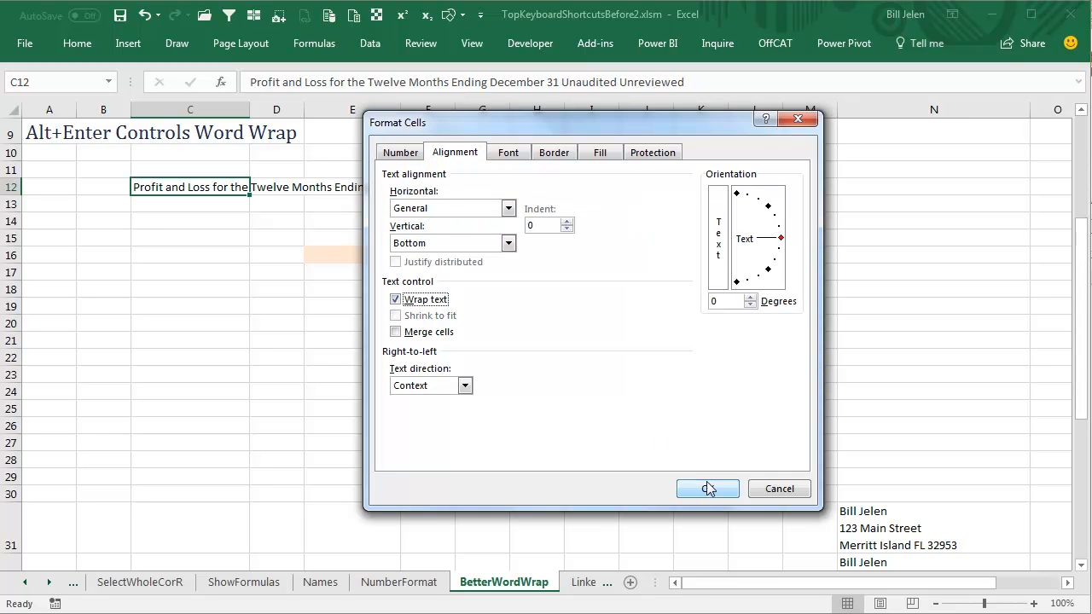
{"action": "left_click", "coordinate": [707, 488]}
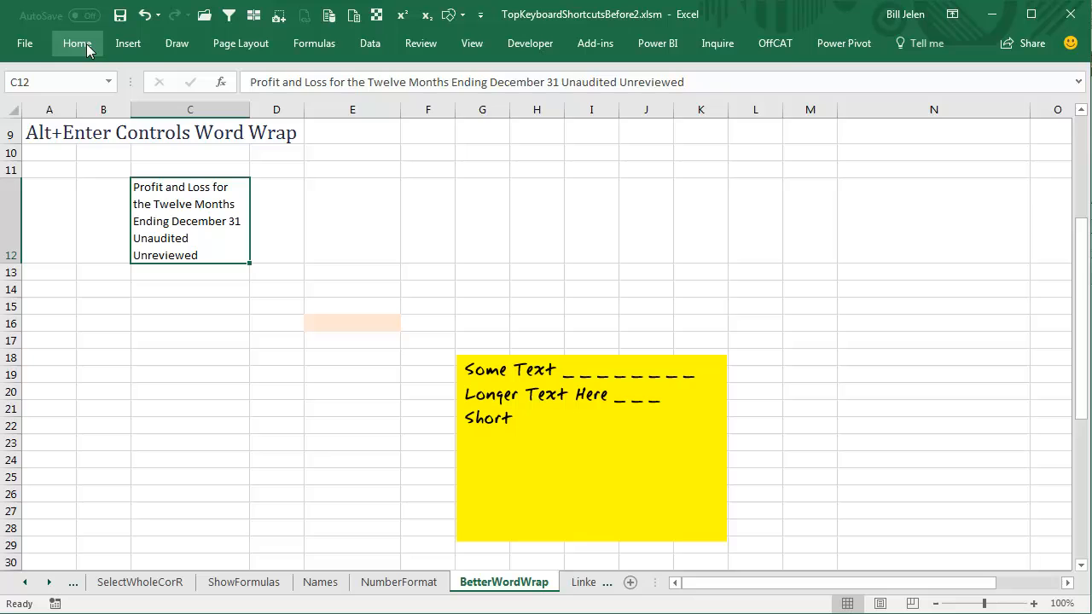
{"action": "left_click", "coordinate": [77, 44]}
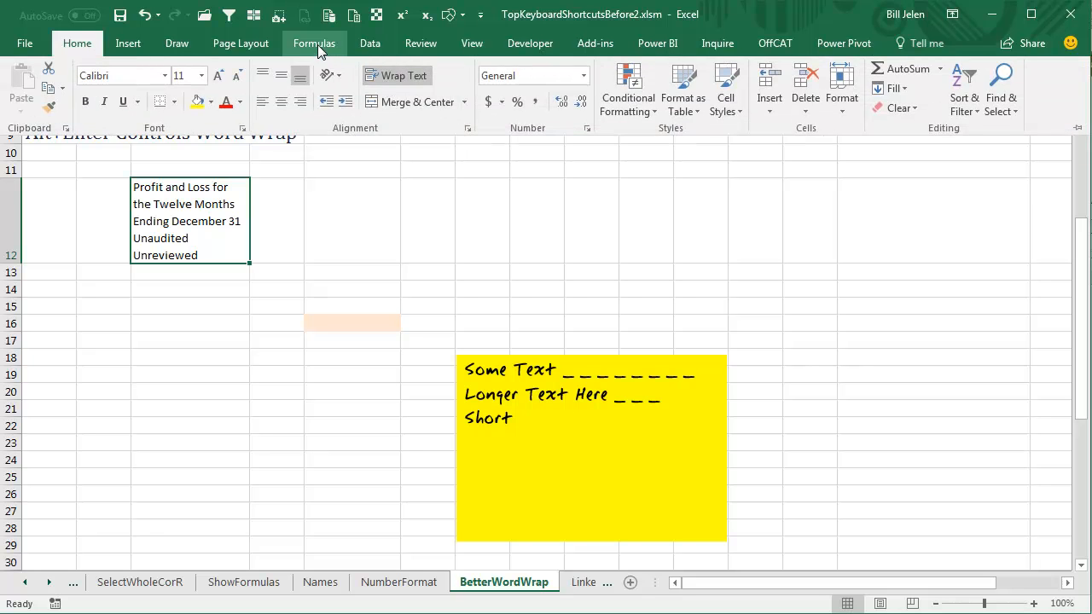
{"action": "left_click", "coordinate": [314, 42]}
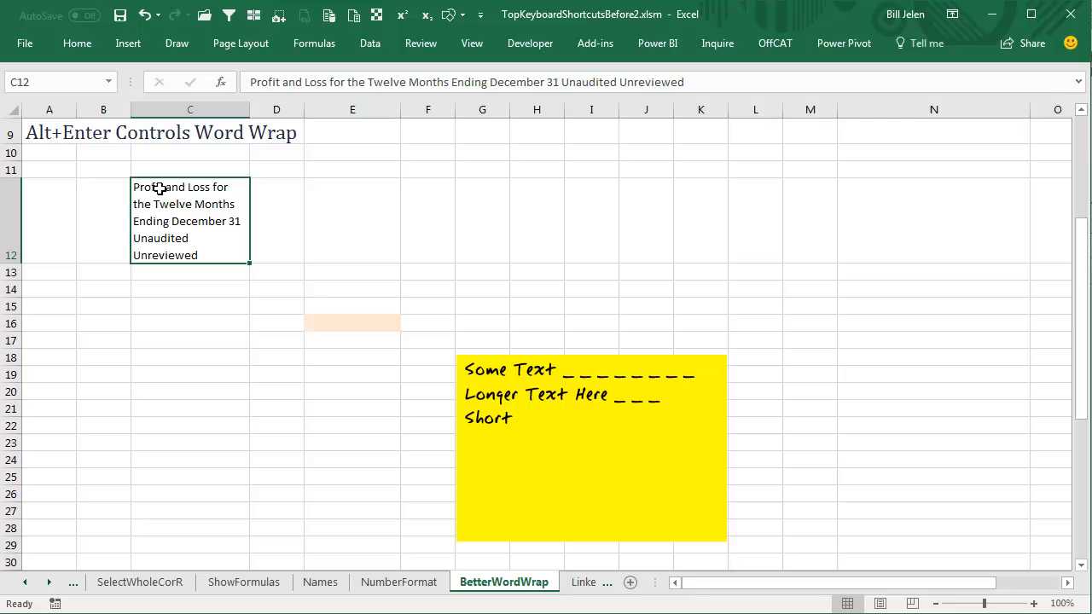
{"action": "mouse_move", "coordinate": [228, 191]}
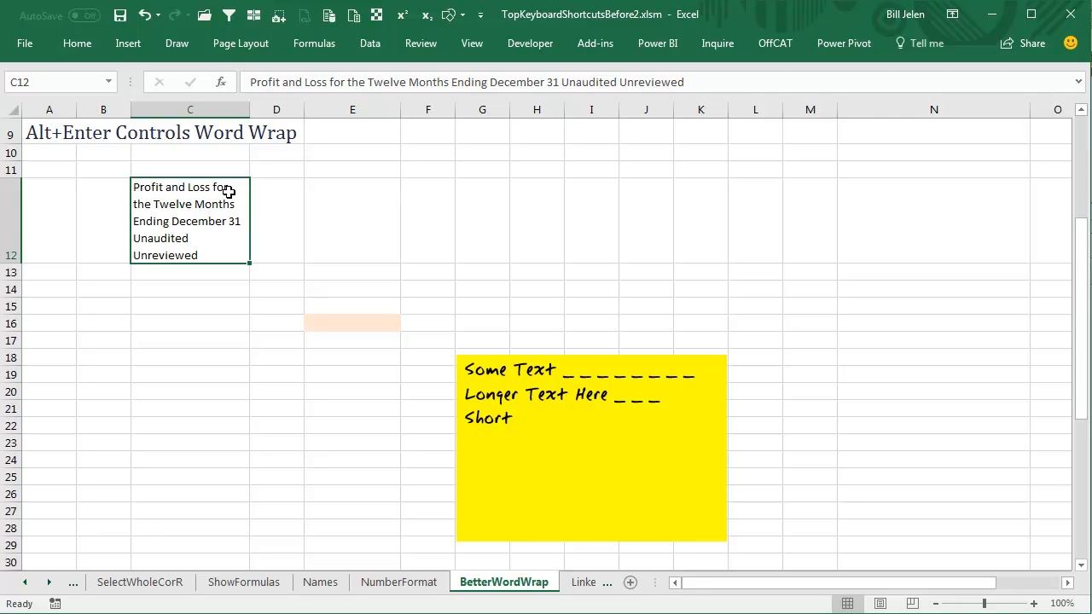
{"action": "mouse_move", "coordinate": [245, 109]}
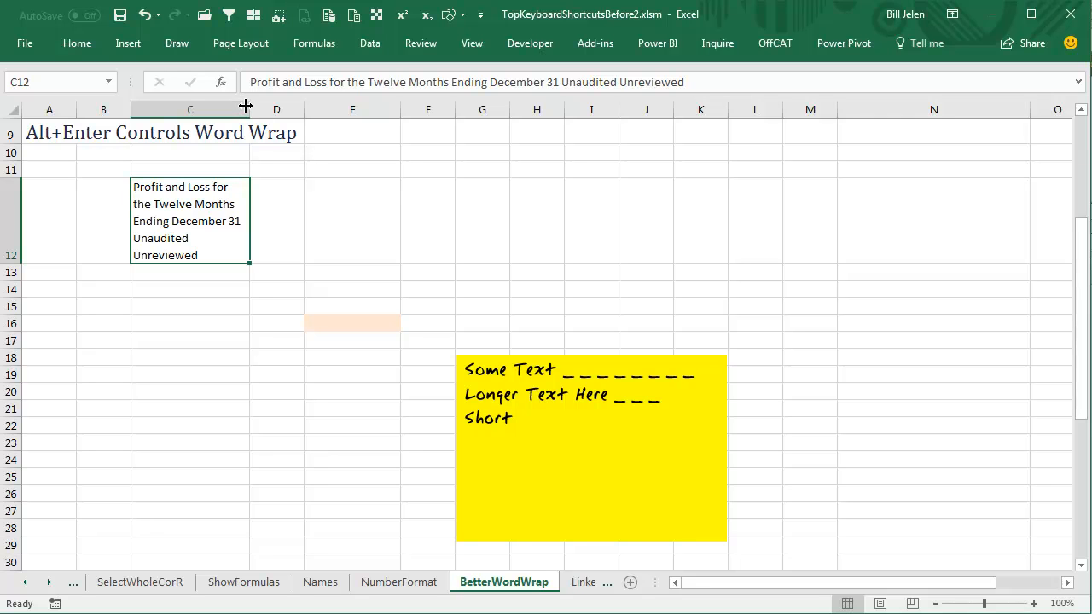
- Drag column C's right border left so the wrapped heading reflows
{"action": "left_click_drag", "start_coordinate": [250, 108], "coordinate": [218, 109]}
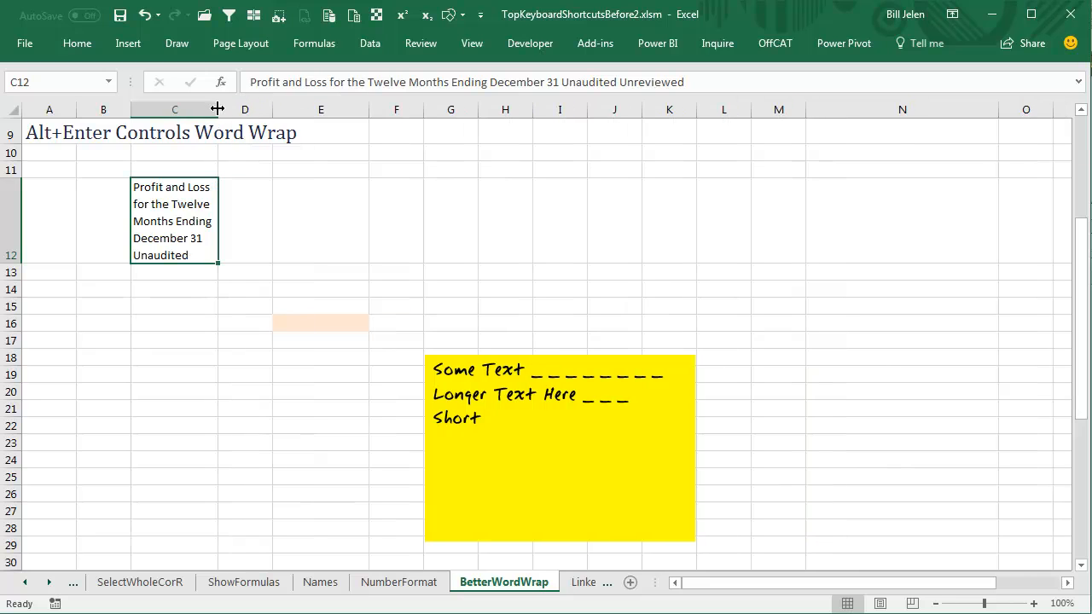
{"action": "mouse_move", "coordinate": [171, 231]}
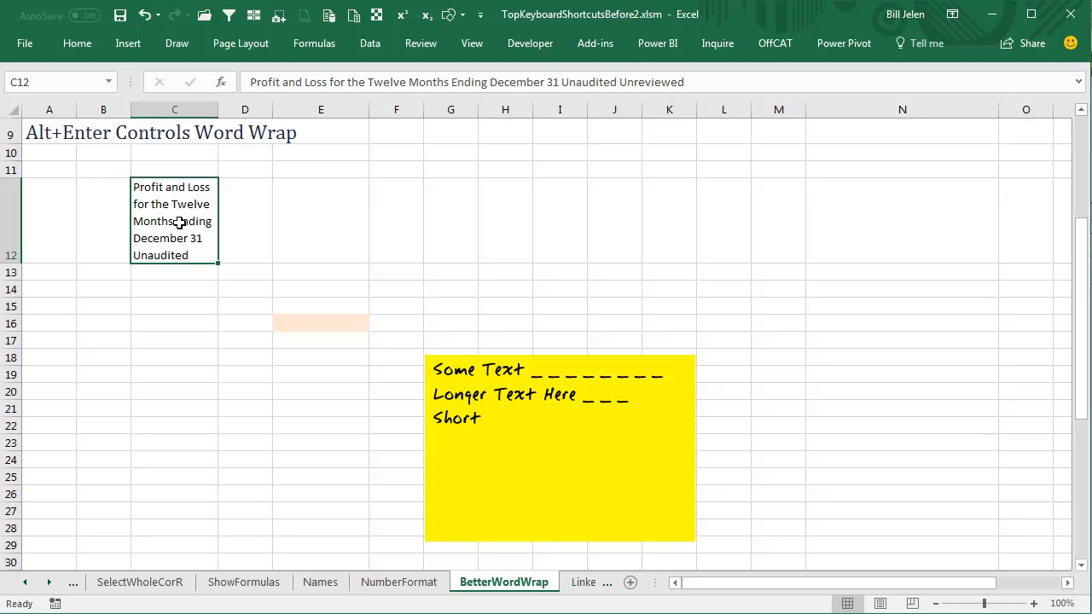
{"action": "mouse_move", "coordinate": [268, 234]}
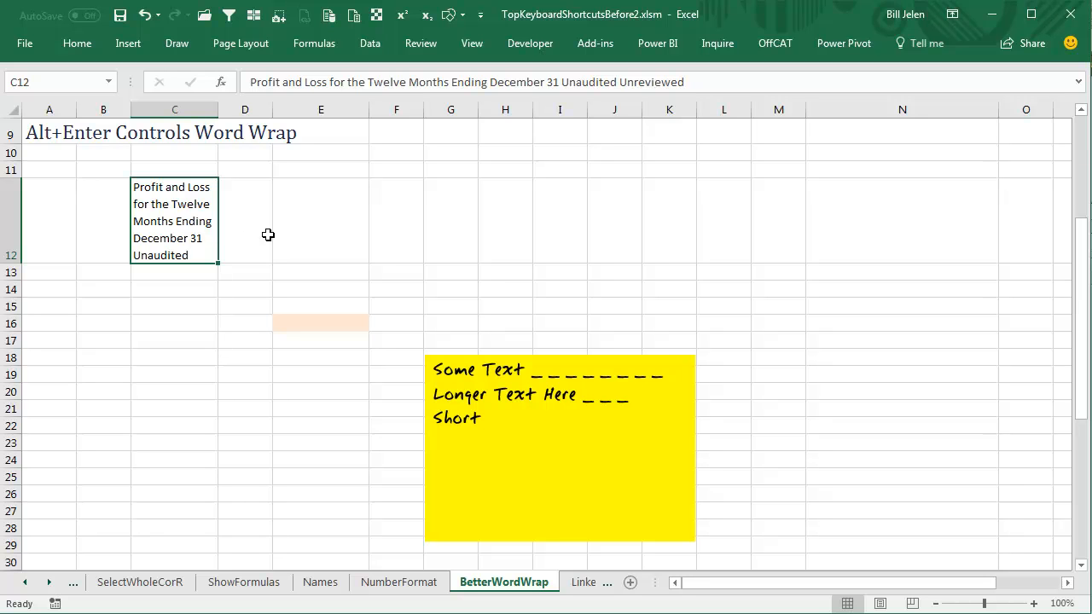
- Widen column E and enter a five-line Profit and Loss heading in E12, ending '(Unreviewed)'
{"action": "left_click", "coordinate": [321, 220]}
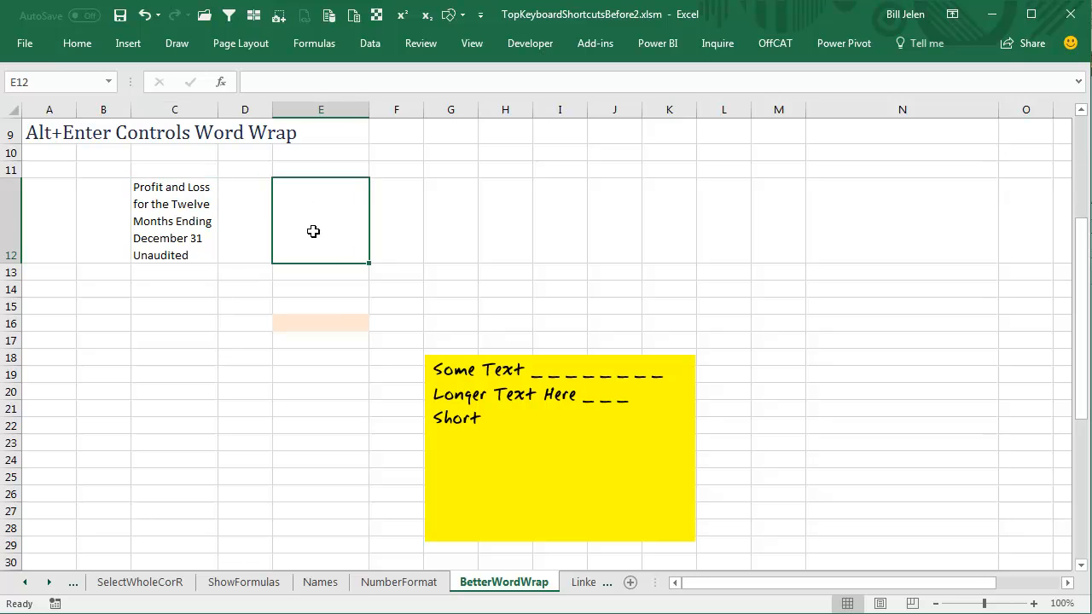
{"action": "left_click_drag", "start_coordinate": [371, 109], "coordinate": [409, 109]}
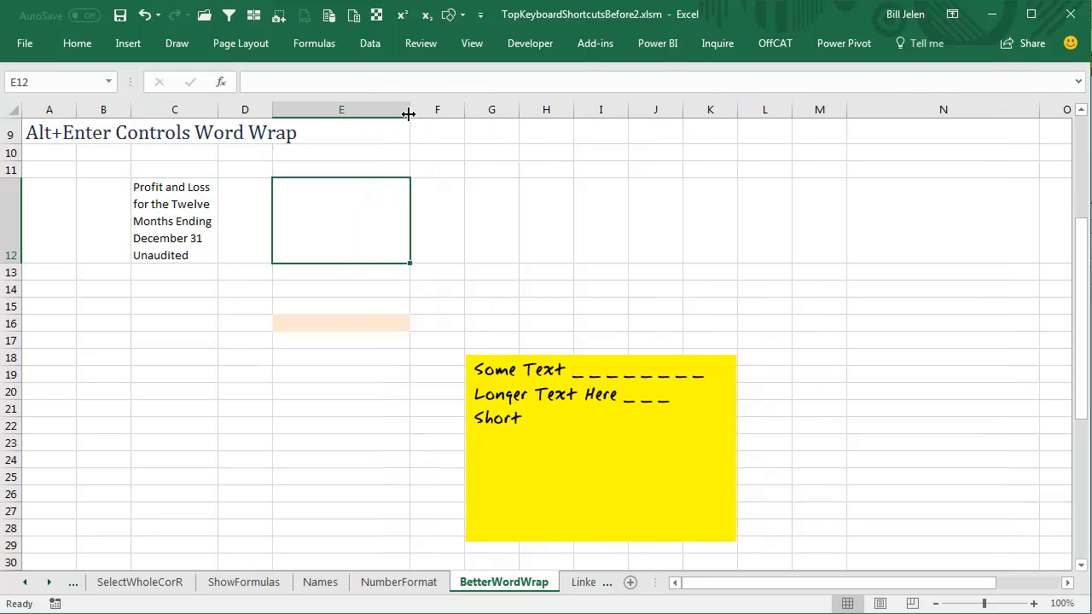
{"action": "type", "text": "Profit an"}
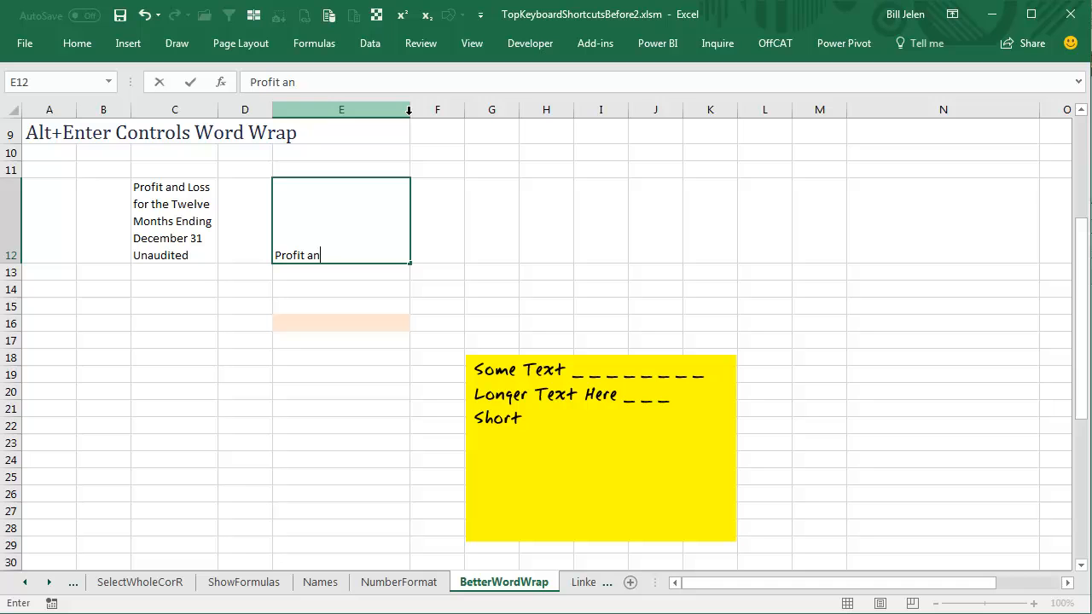
{"action": "type", "text": "d Loss"}
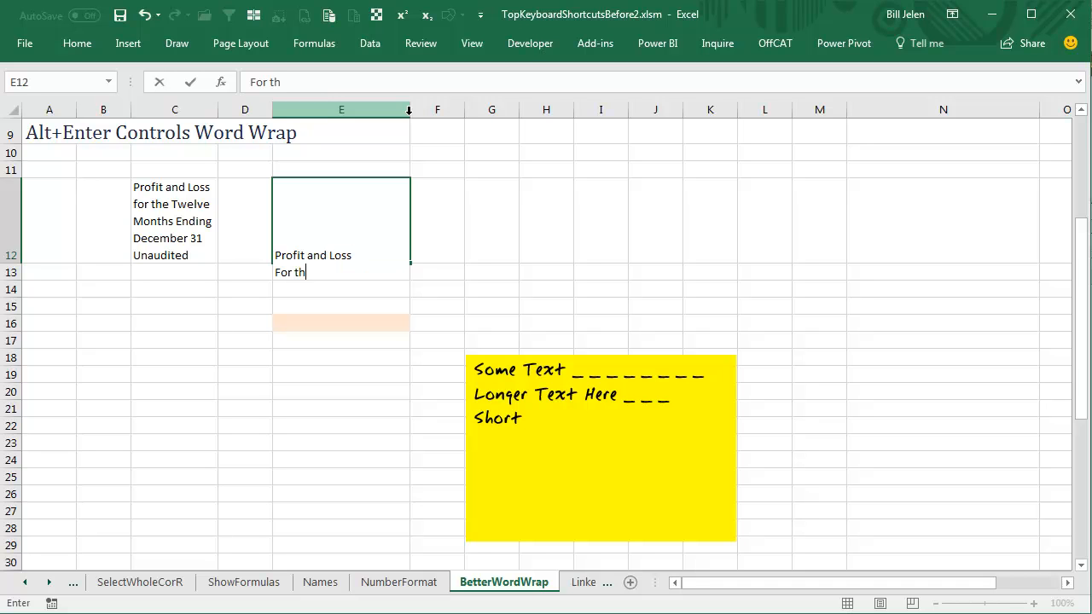
{"action": "type", "text": "e twelve months"}
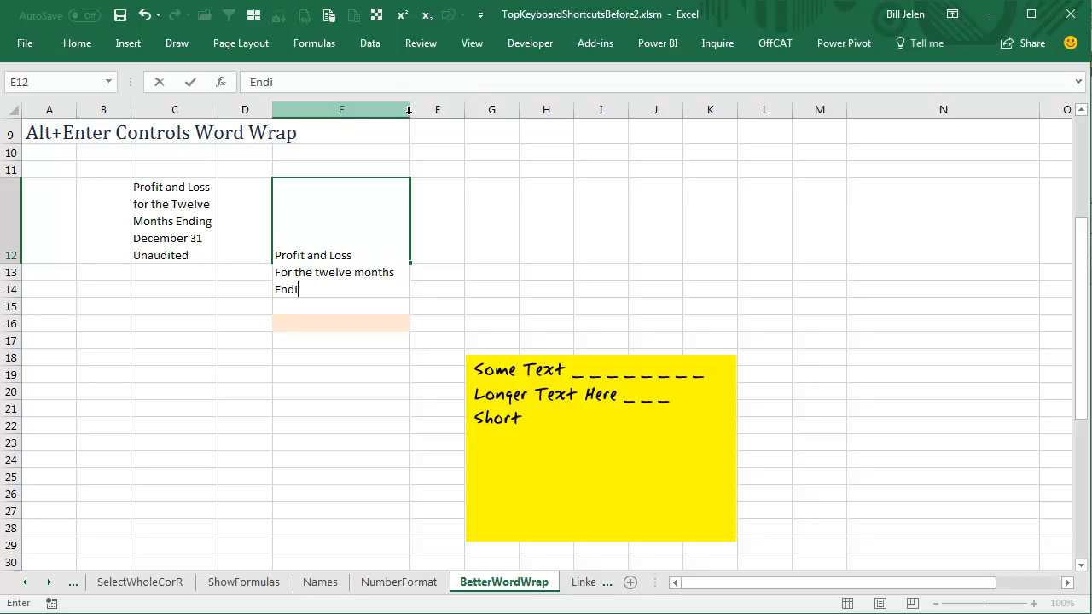
{"action": "type", "text": "ng December 41"}
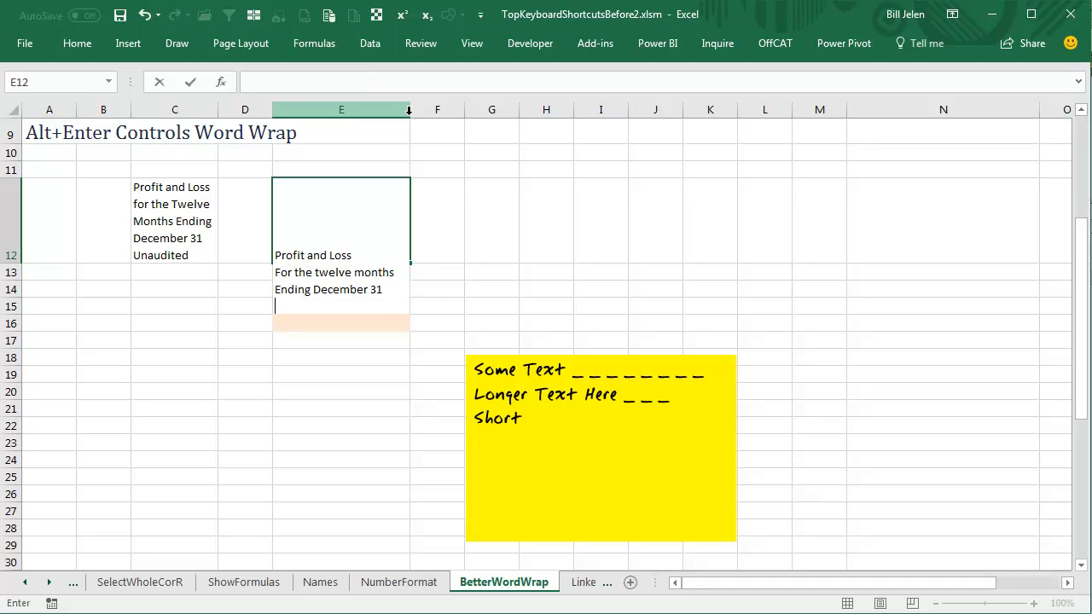
{"action": "type", "text": "(Unaudited"}
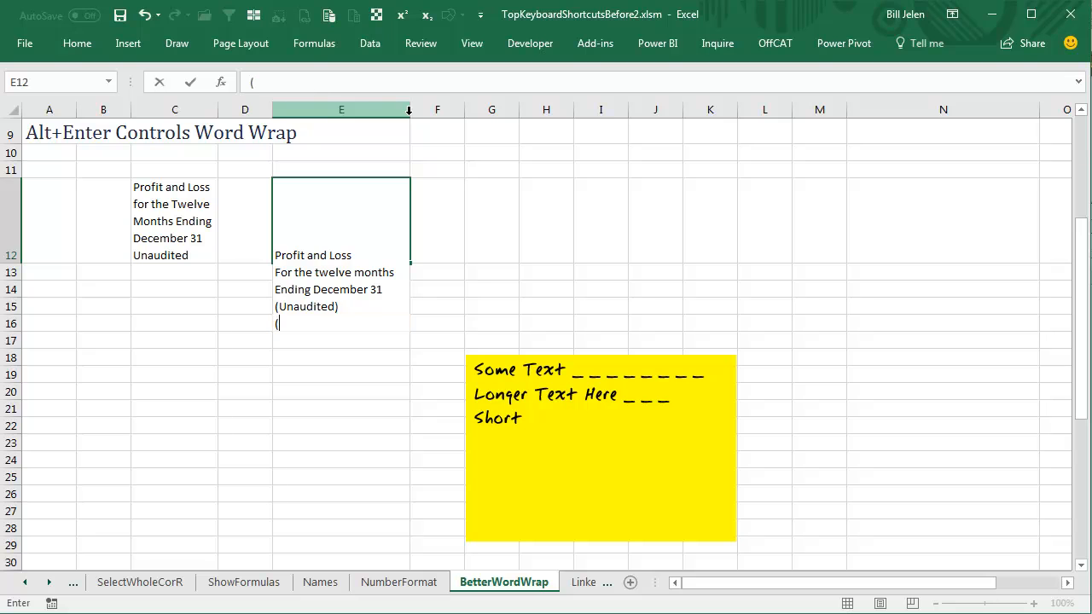
{"action": "type", "text": "ure"}
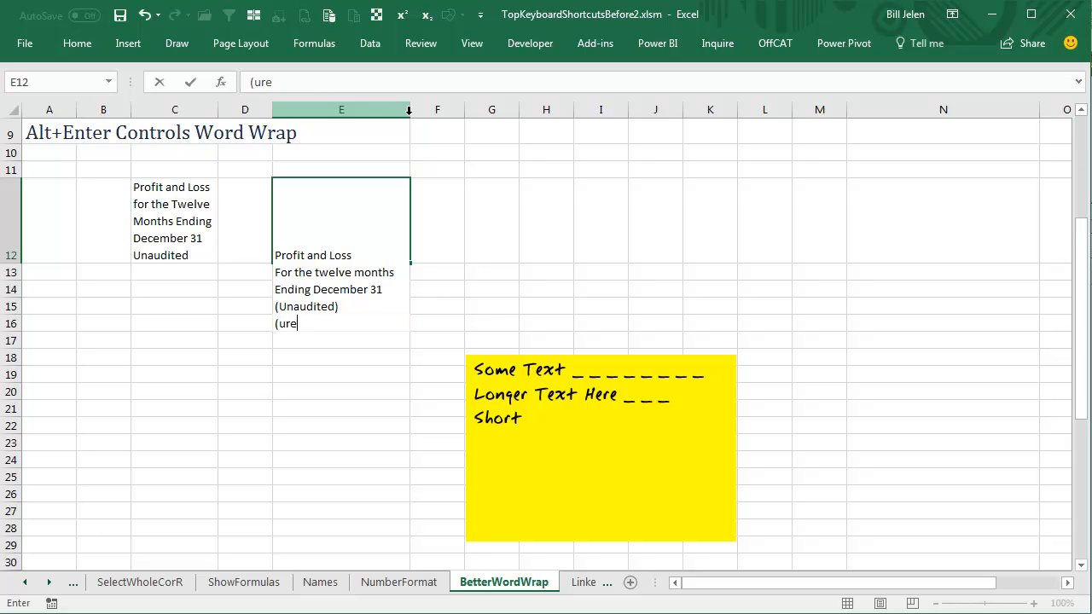
{"action": "type", "text": "nrevi"}
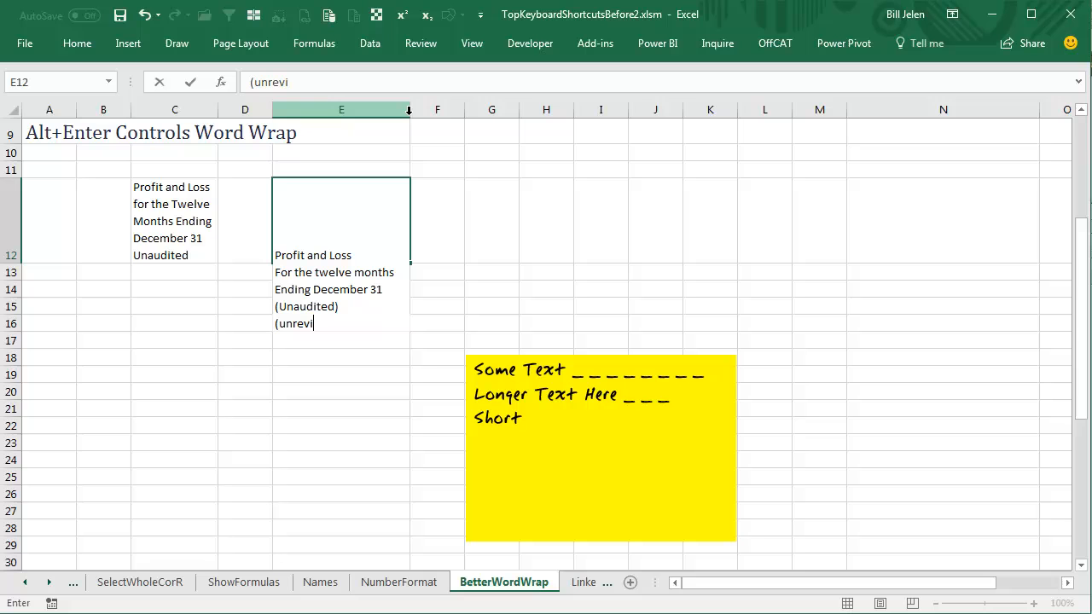
{"action": "type", "text": "ewed"}
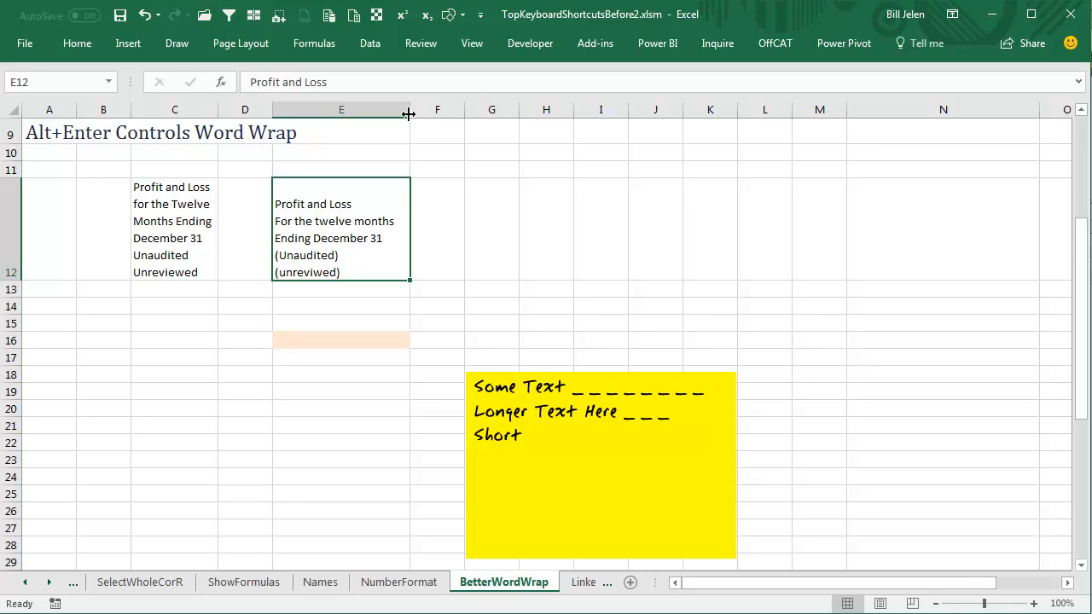
{"action": "mouse_move", "coordinate": [623, 154]}
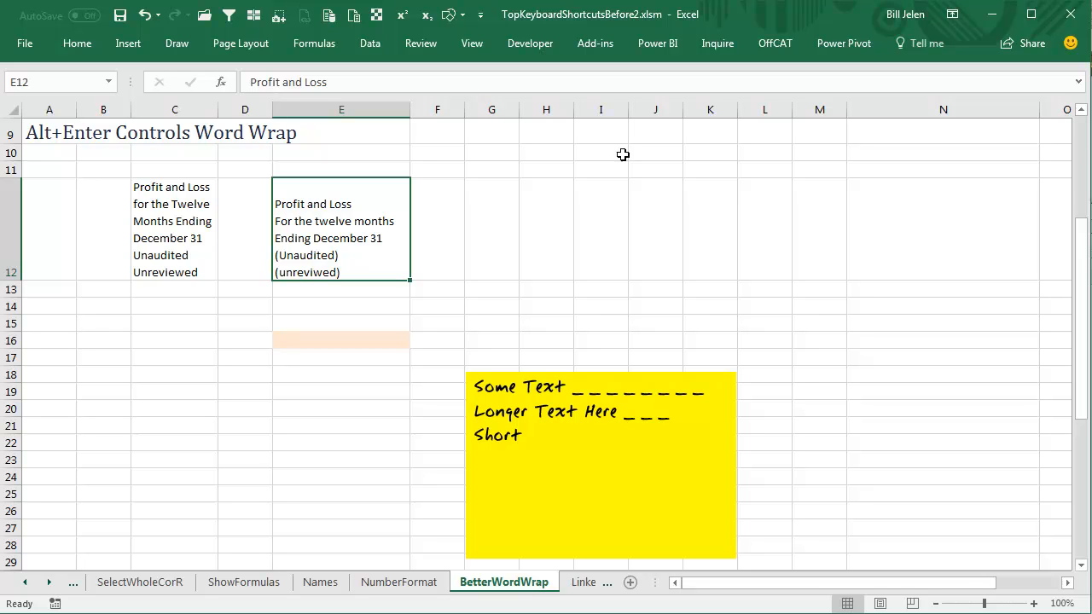
{"action": "mouse_move", "coordinate": [372, 343]}
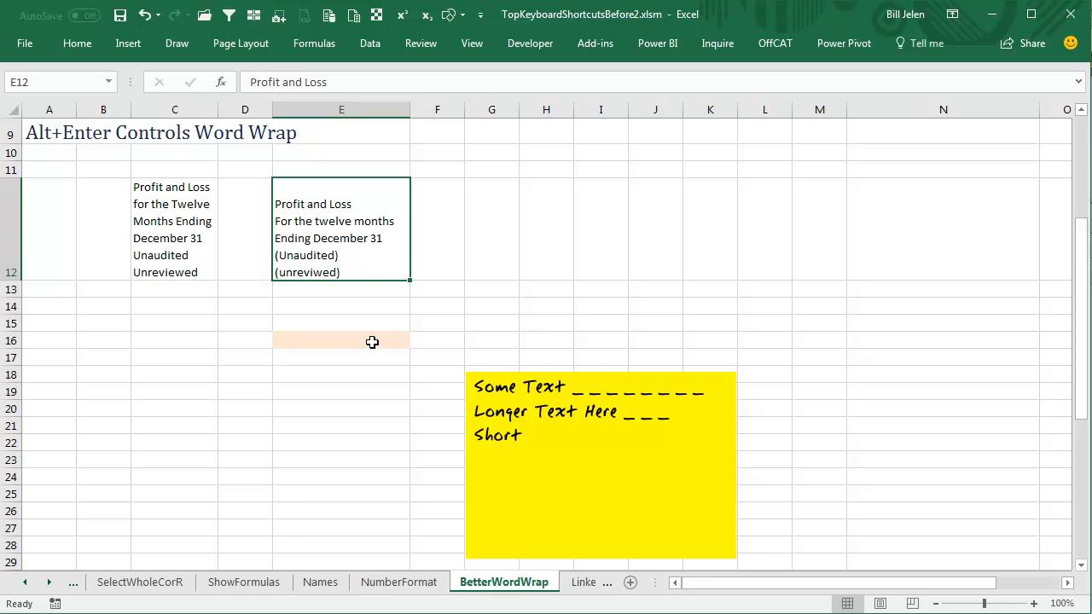
- Enter 'Some Text', 'Some Longer Text' and 'Short' on one line in E16
{"action": "type", "text": "Some"}
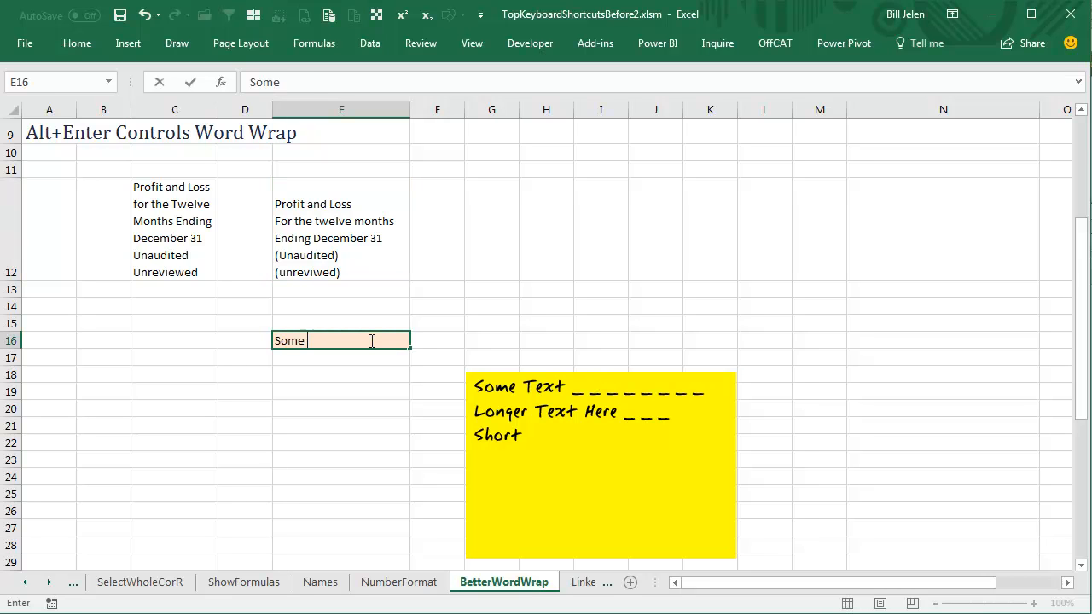
{"action": "type", "text": "Text"}
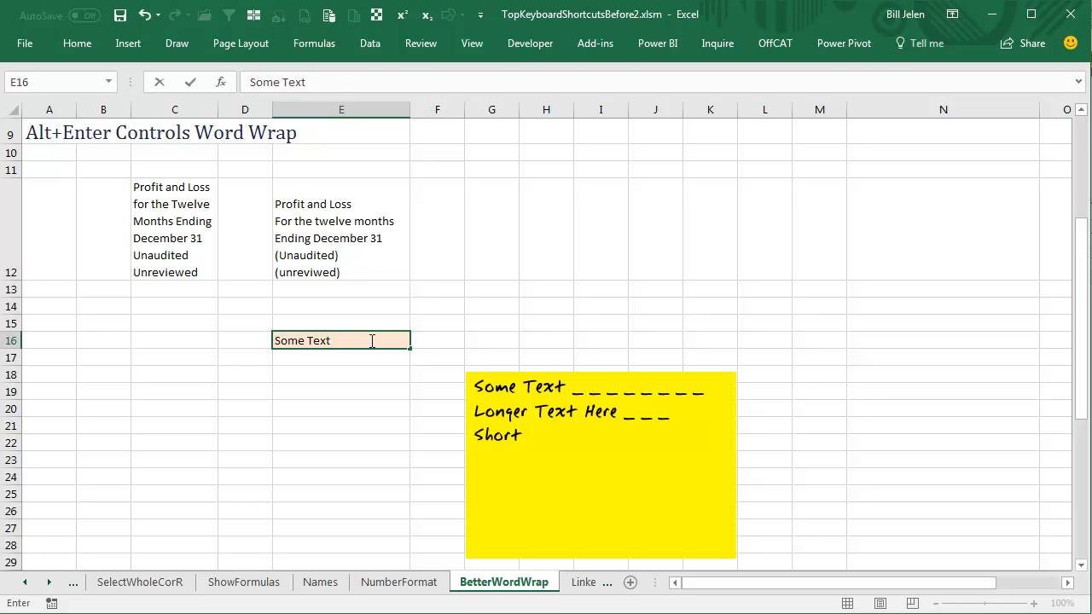
{"action": "type", "text": "Some"}
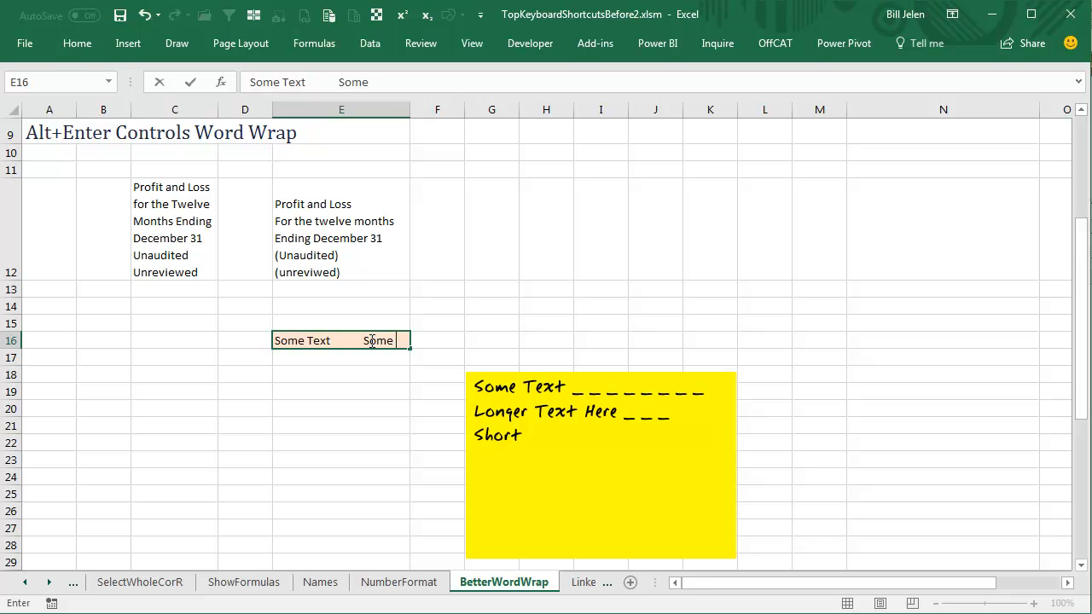
{"action": "type", "text": "Longer Text"}
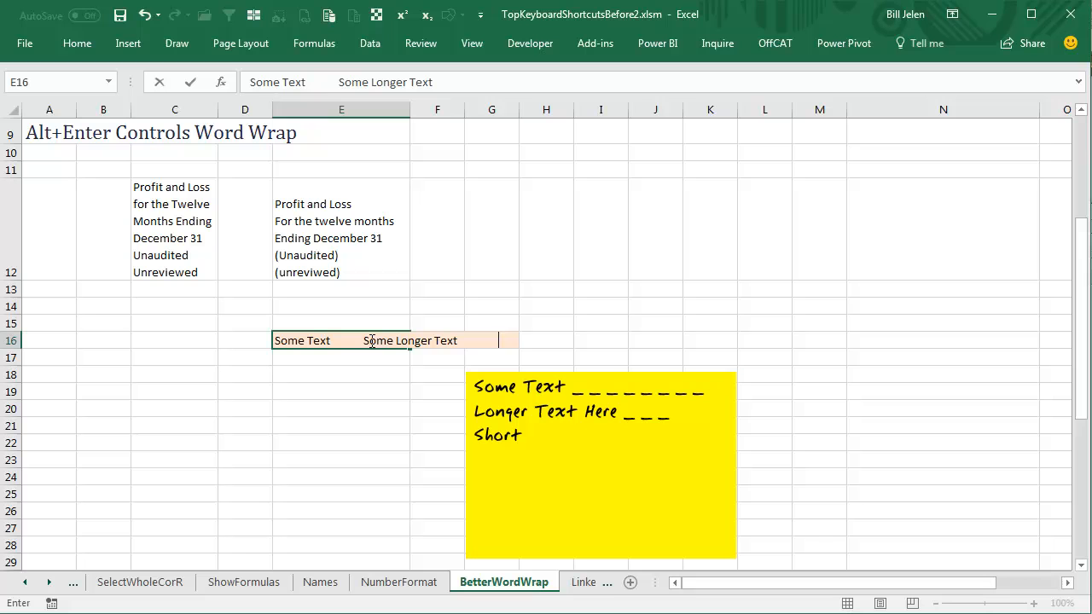
{"action": "type", "text": "Short"}
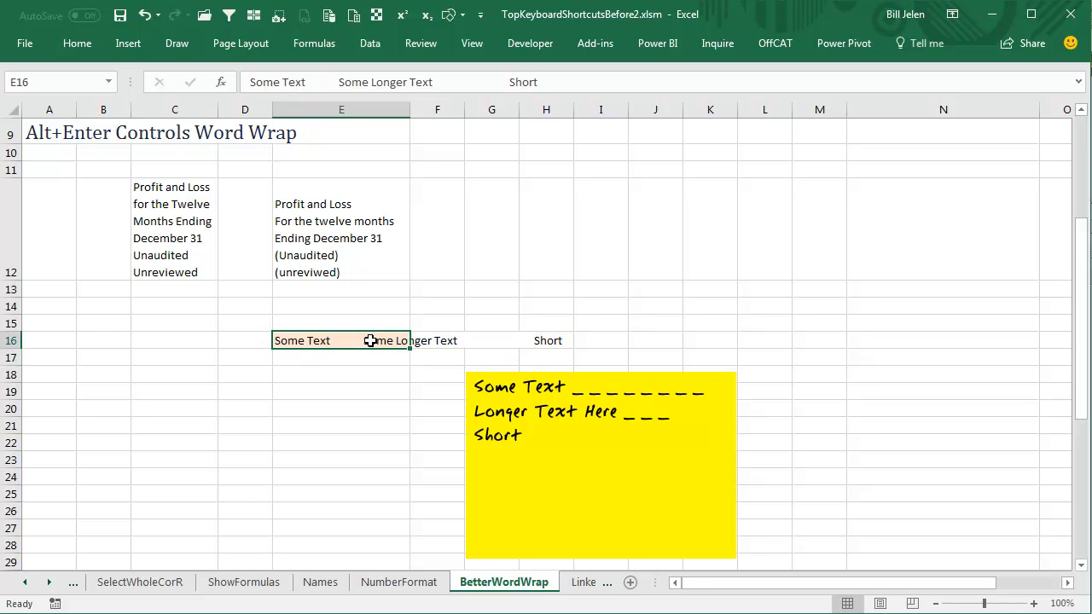
- Turn on Wrap Text for E16 so each of the three phrases gets its own line
{"action": "left_click", "coordinate": [76, 42]}
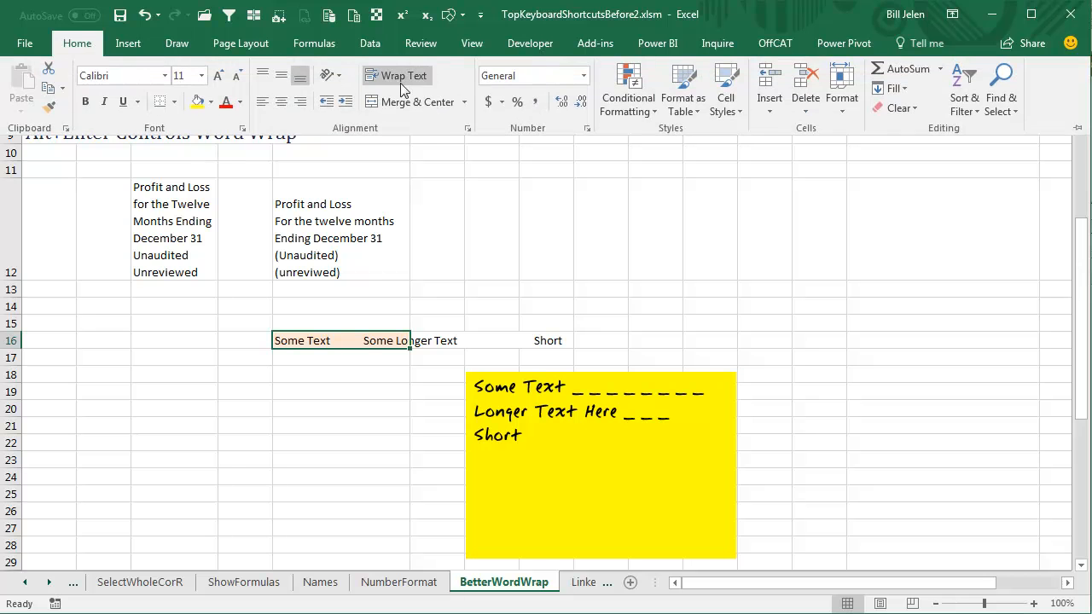
{"action": "left_click", "coordinate": [397, 76]}
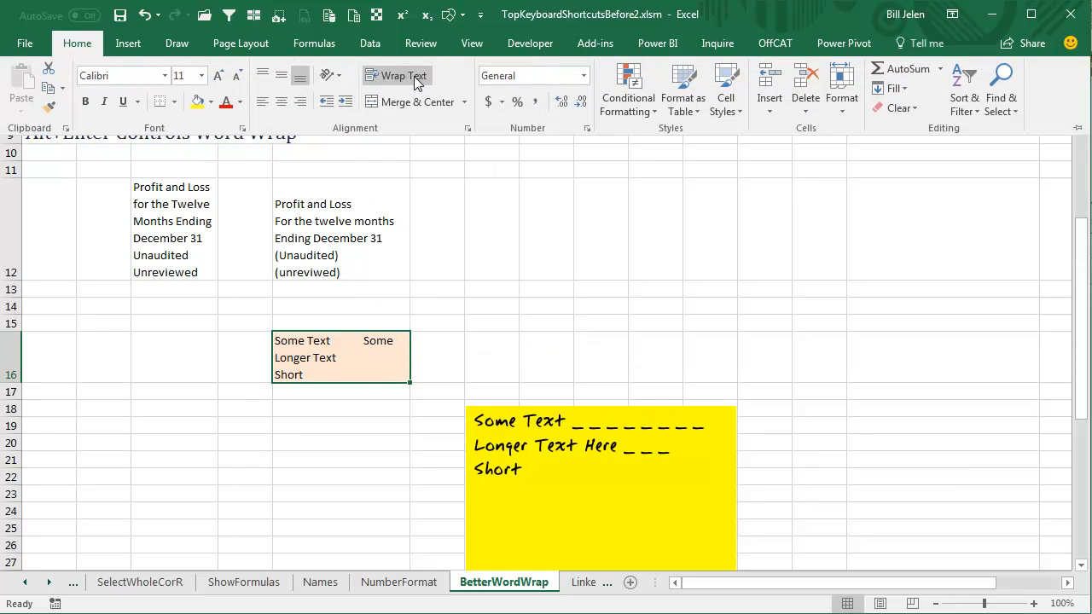
{"action": "left_click", "coordinate": [341, 357]}
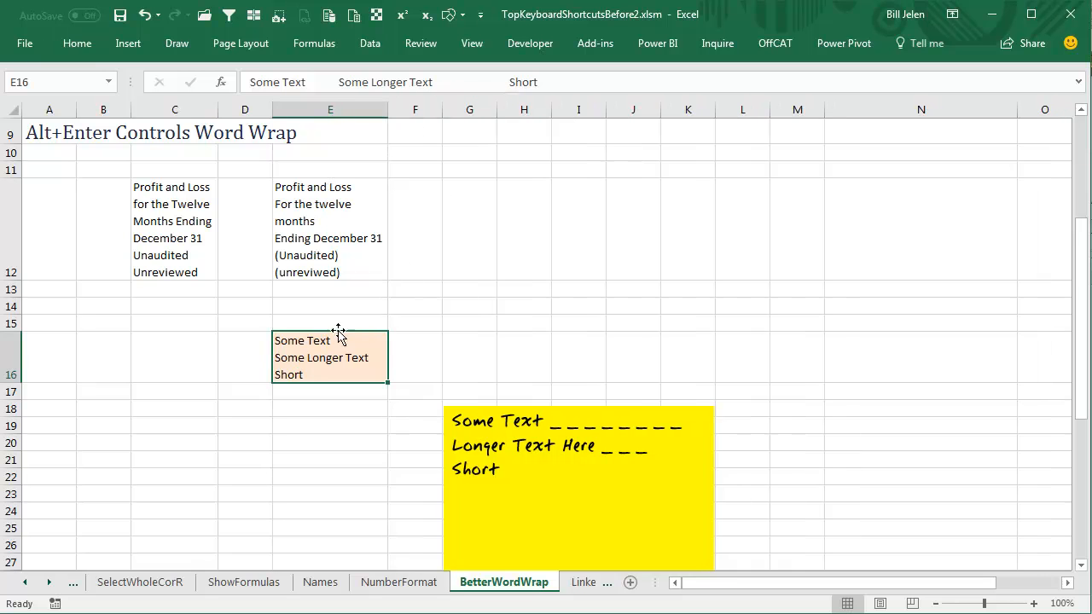
{"action": "mouse_move", "coordinate": [77, 43]}
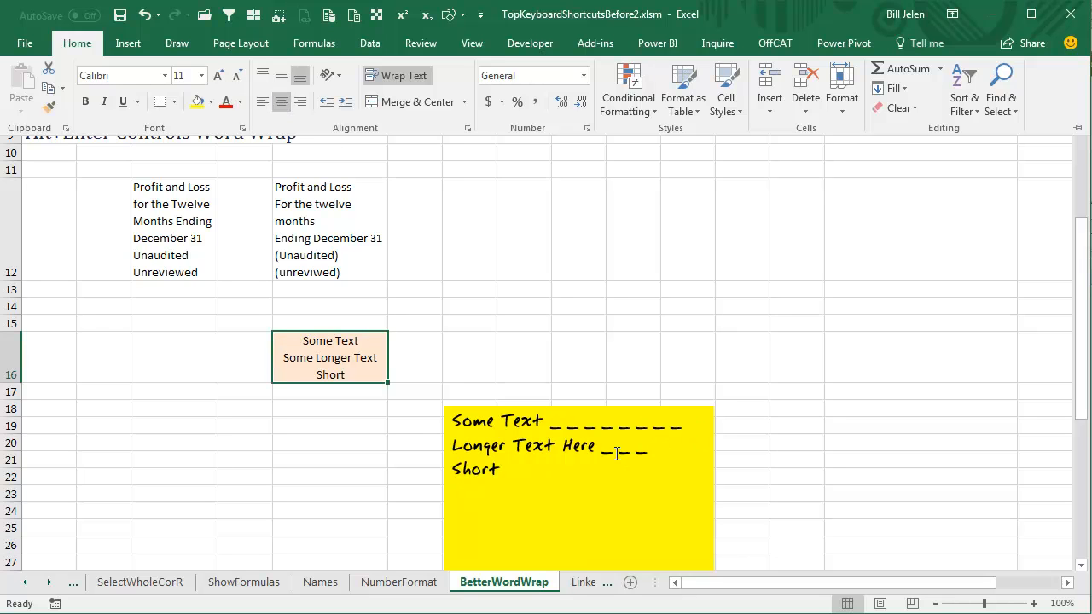
{"action": "mouse_move", "coordinate": [406, 467]}
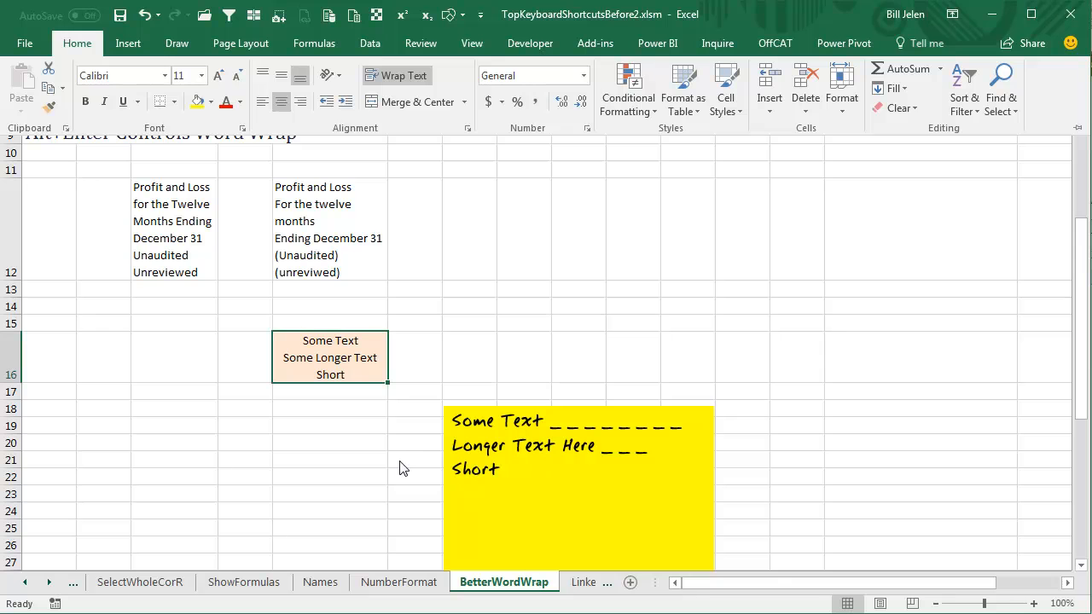
- Enter a three-line entry starting 'Some Text' in E19 with manual line breaks
{"action": "left_click", "coordinate": [331, 425]}
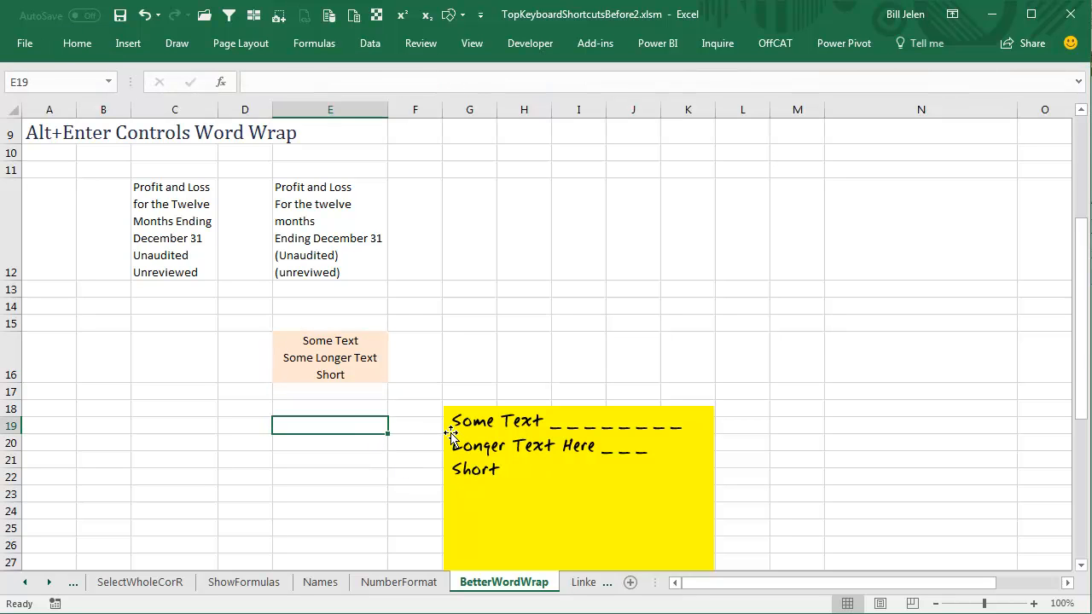
{"action": "type", "text": "Some T"}
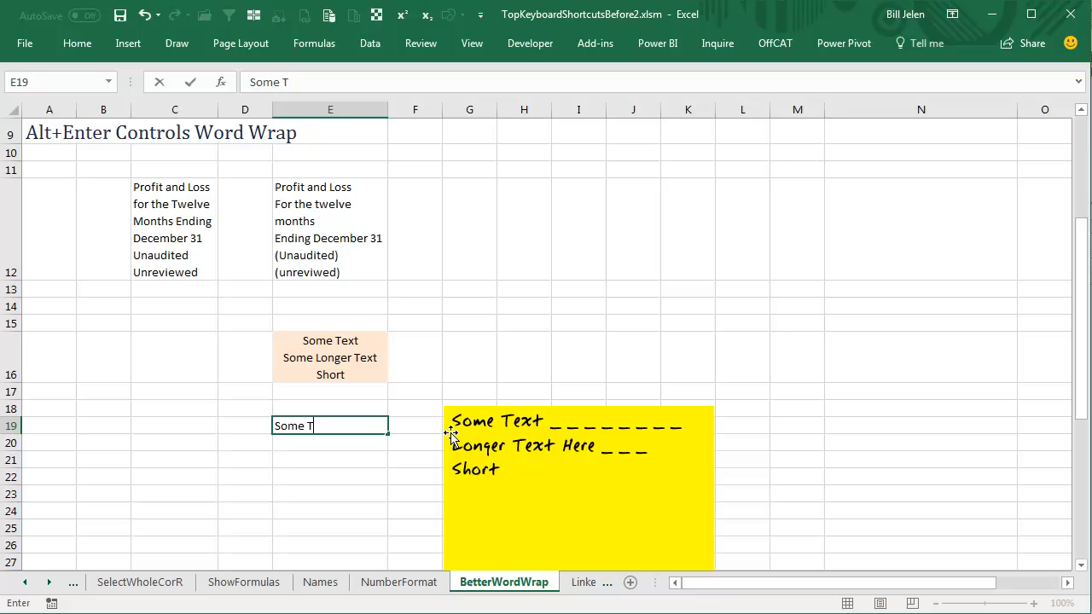
{"action": "type", "text": "adsjklsajlkjsalkjasl"}
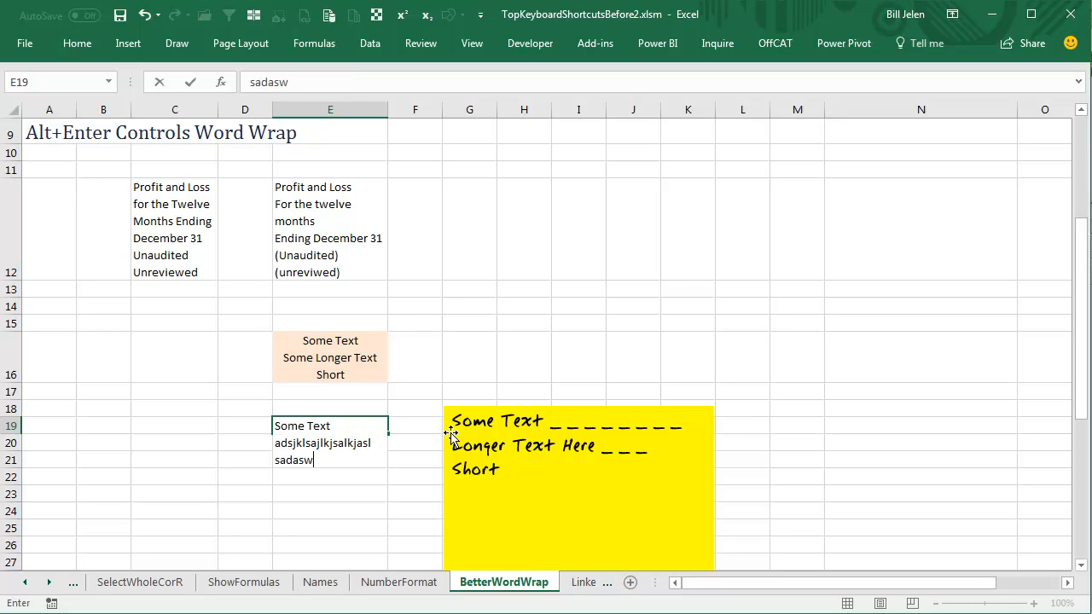
{"action": "key", "text": "enter"}
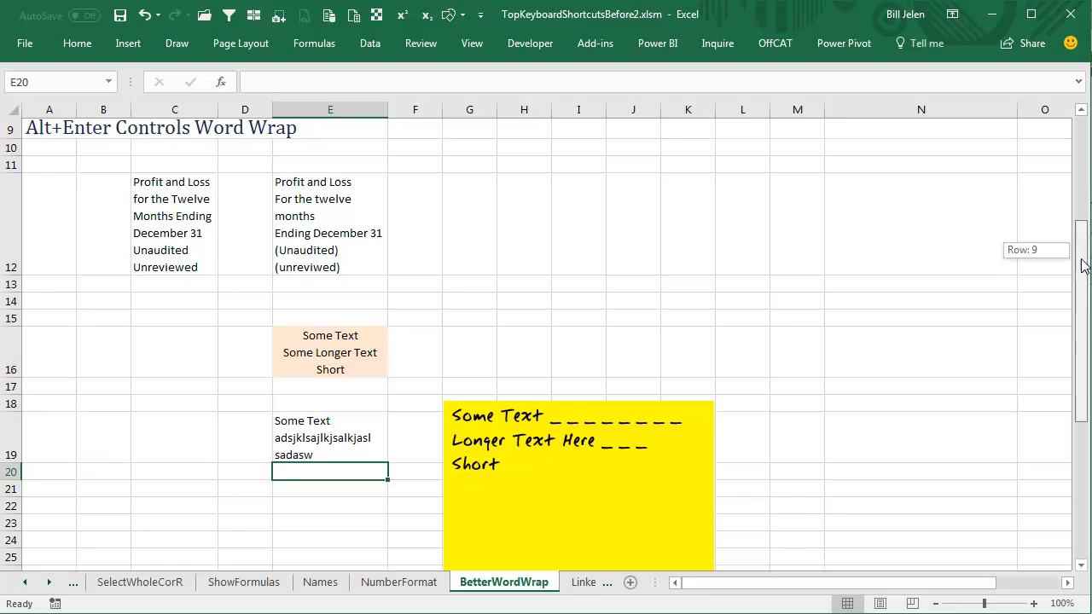
- Scroll down and select the address cells N31 through N35
{"action": "scroll", "scroll_direction": "down", "scroll_amount": 3}
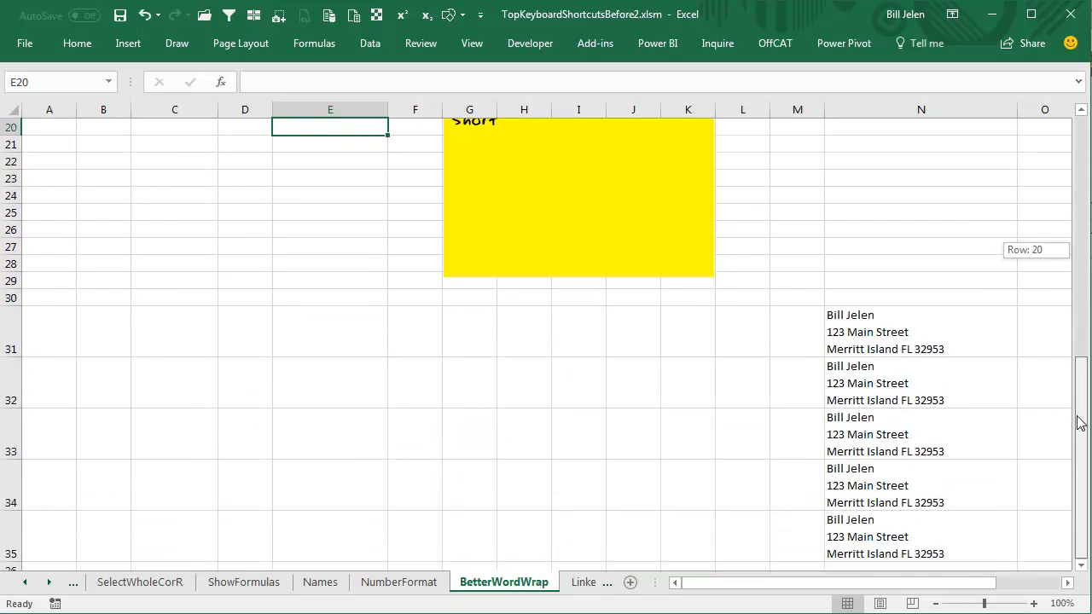
{"action": "left_click", "coordinate": [921, 332]}
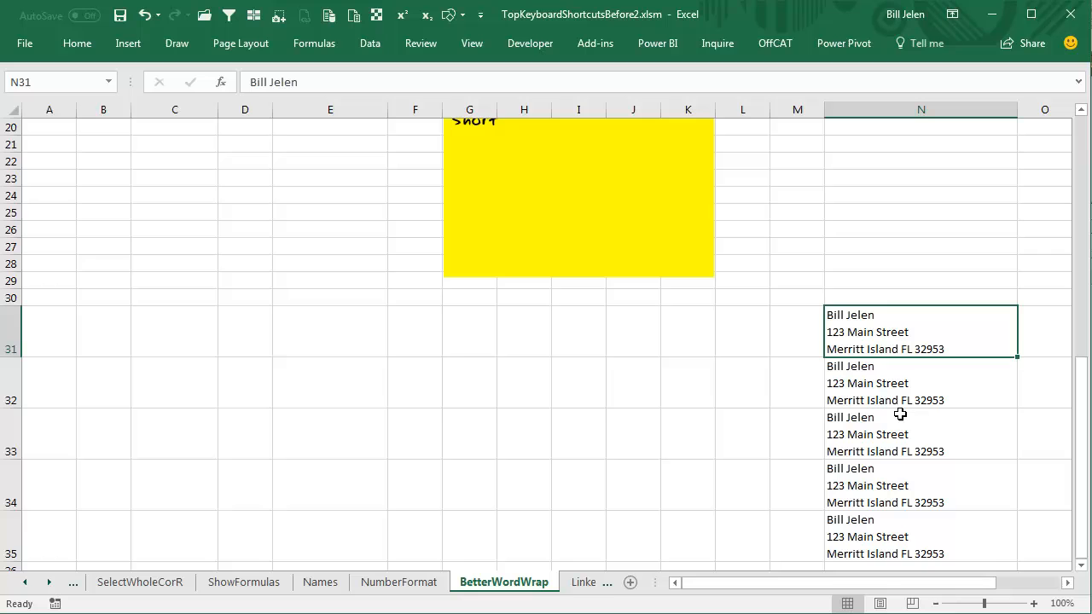
{"action": "mouse_move", "coordinate": [888, 332]}
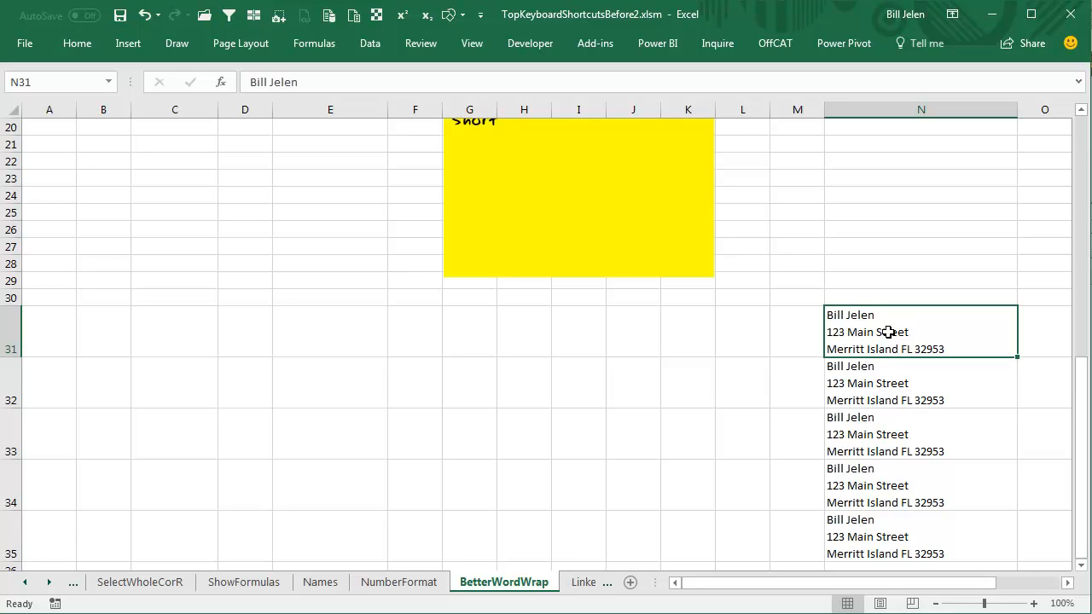
{"action": "mouse_move", "coordinate": [868, 421]}
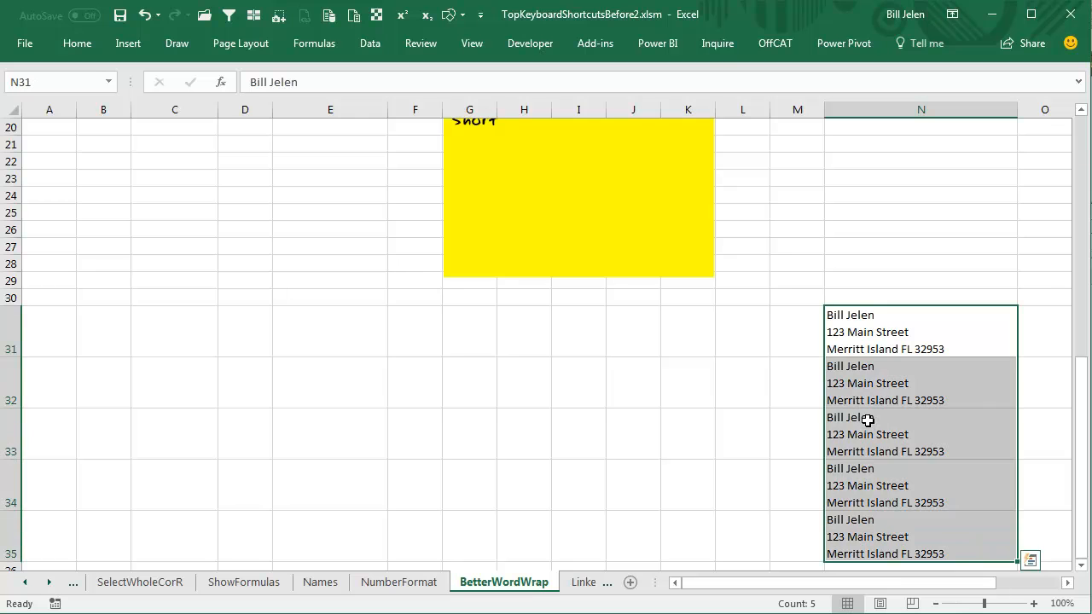
{"action": "left_click", "coordinate": [369, 44]}
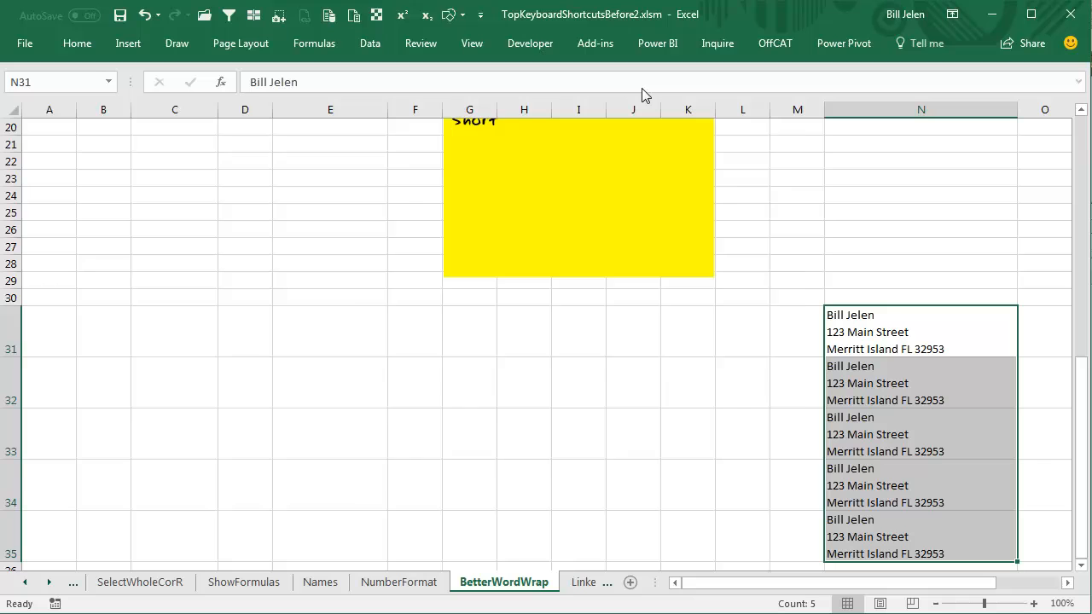
- Use Text to Columns to split N31:N35 at the Ctrl+J line breaks
{"action": "left_click", "coordinate": [369, 43]}
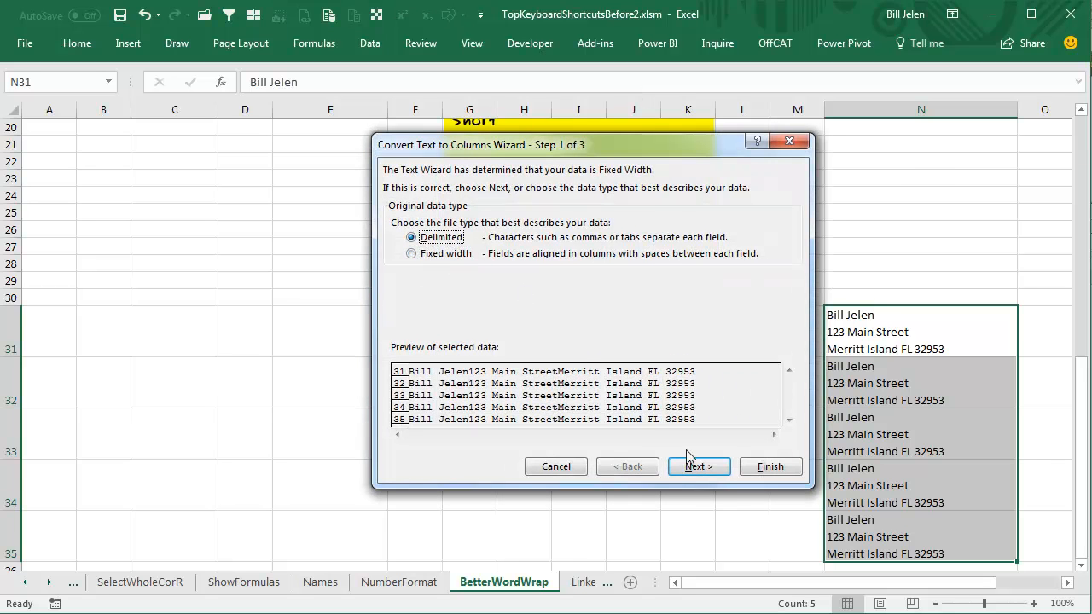
{"action": "left_click", "coordinate": [698, 467]}
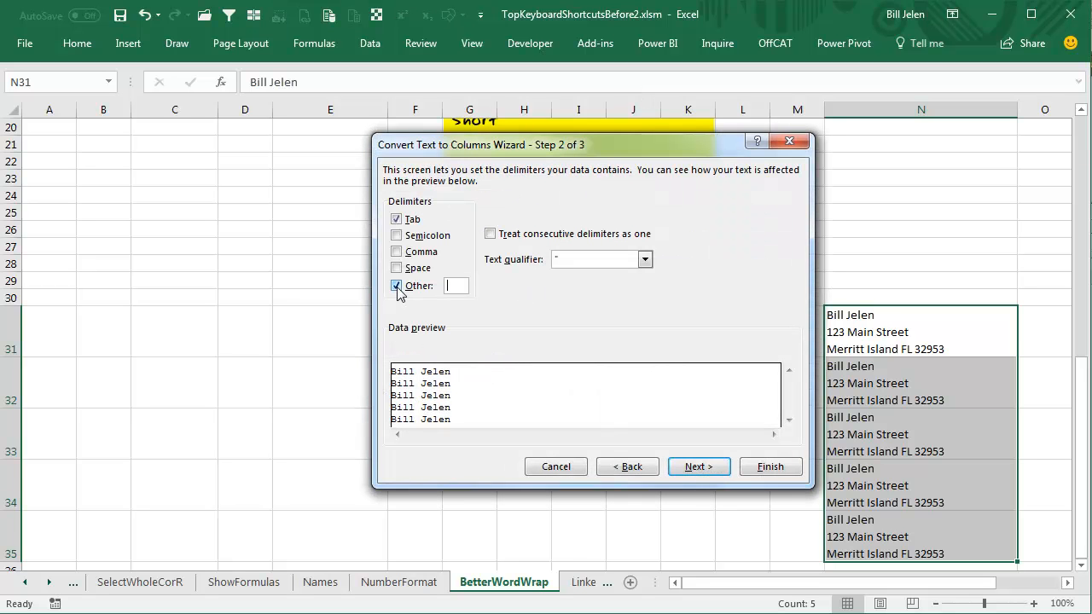
{"action": "mouse_move", "coordinate": [536, 312]}
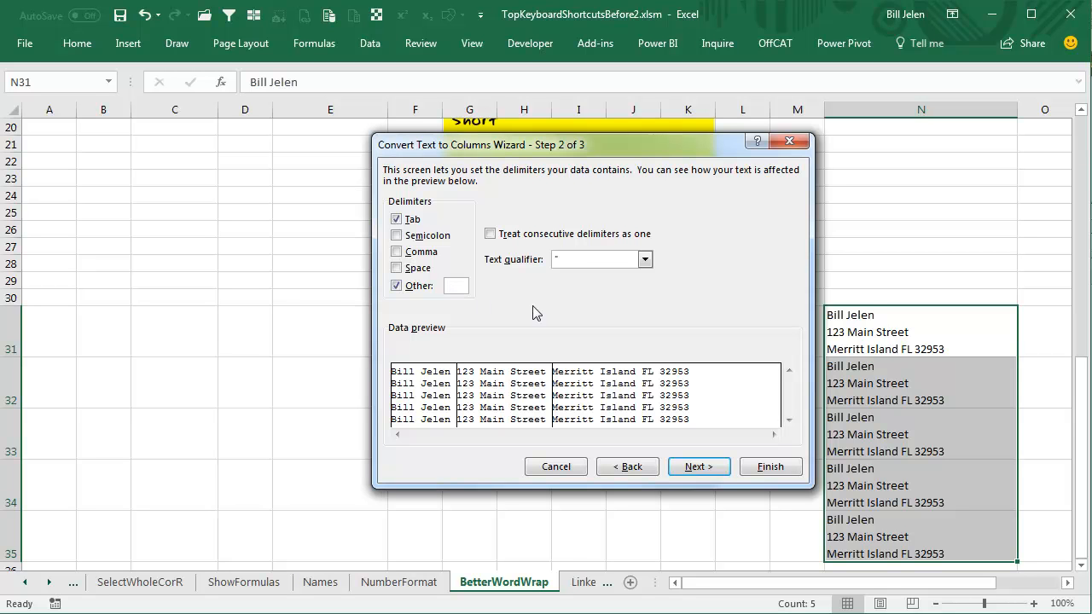
{"action": "mouse_move", "coordinate": [476, 296]}
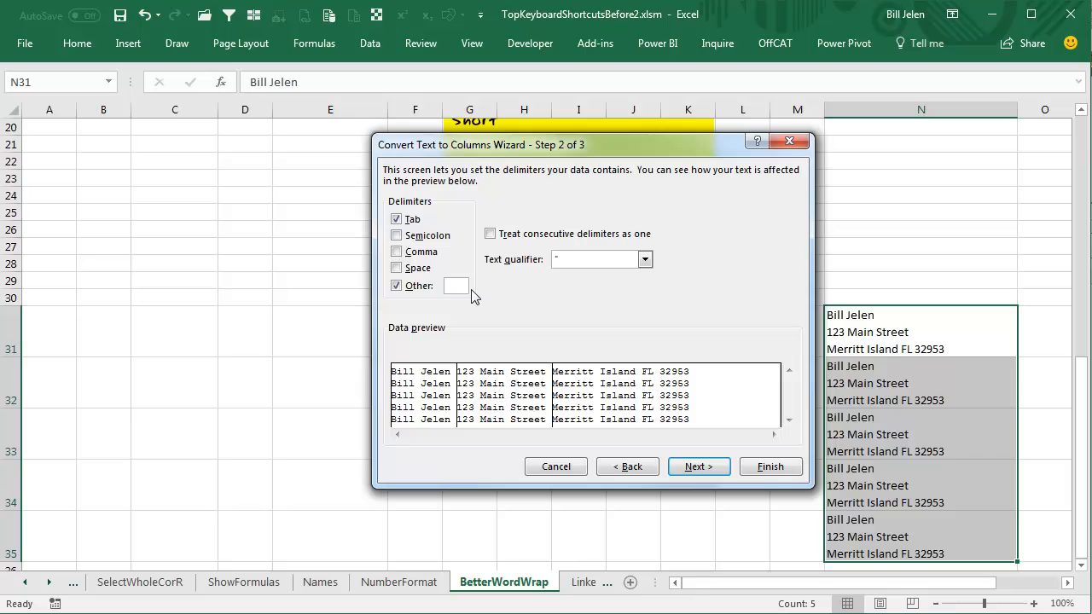
{"action": "mouse_move", "coordinate": [592, 394]}
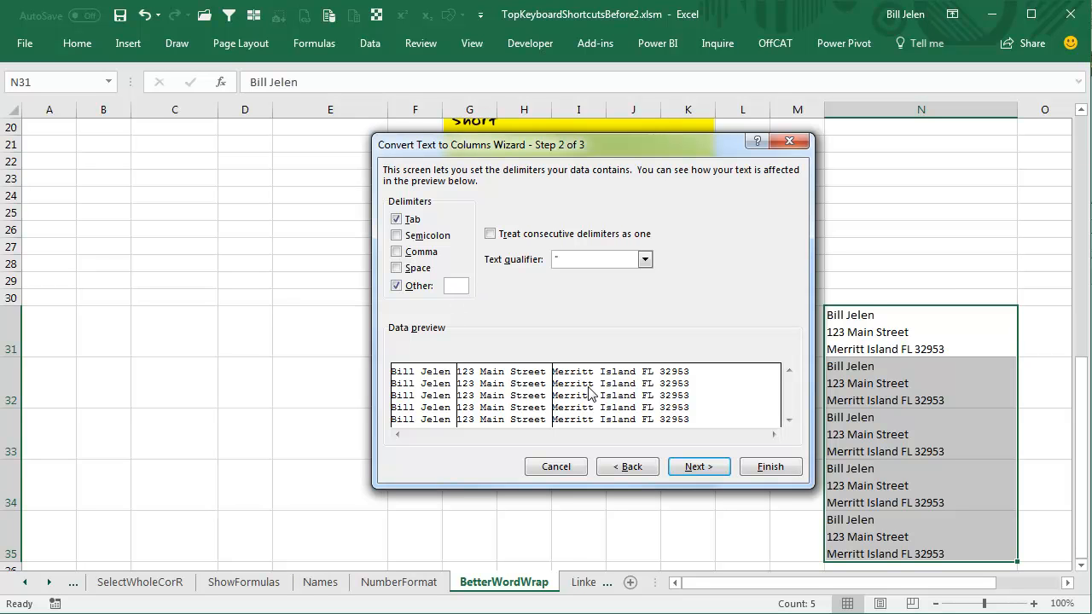
{"action": "left_click", "coordinate": [769, 466]}
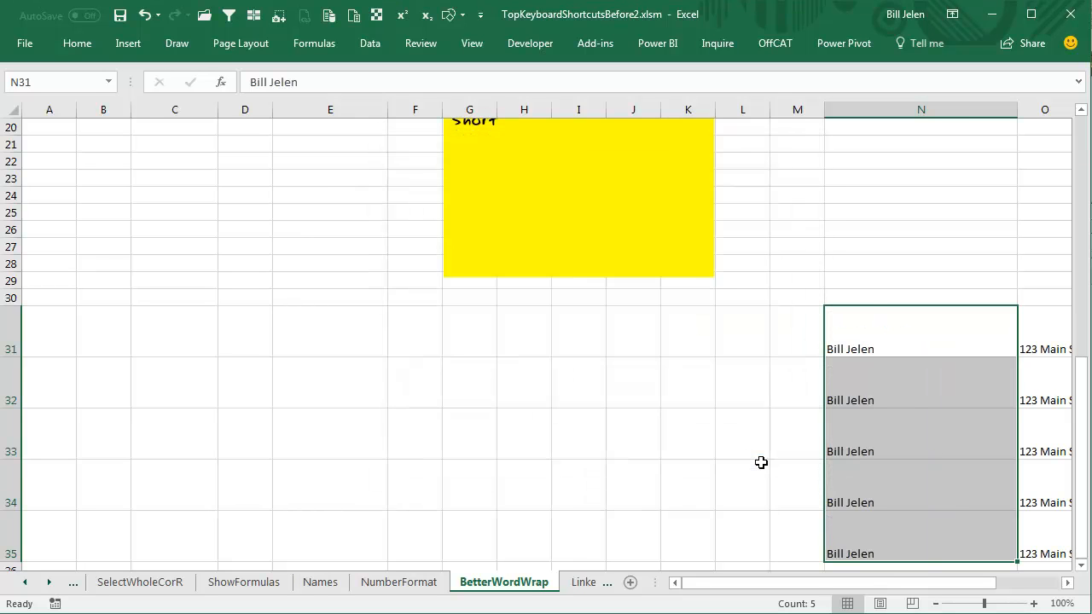
{"action": "mouse_move", "coordinate": [689, 447]}
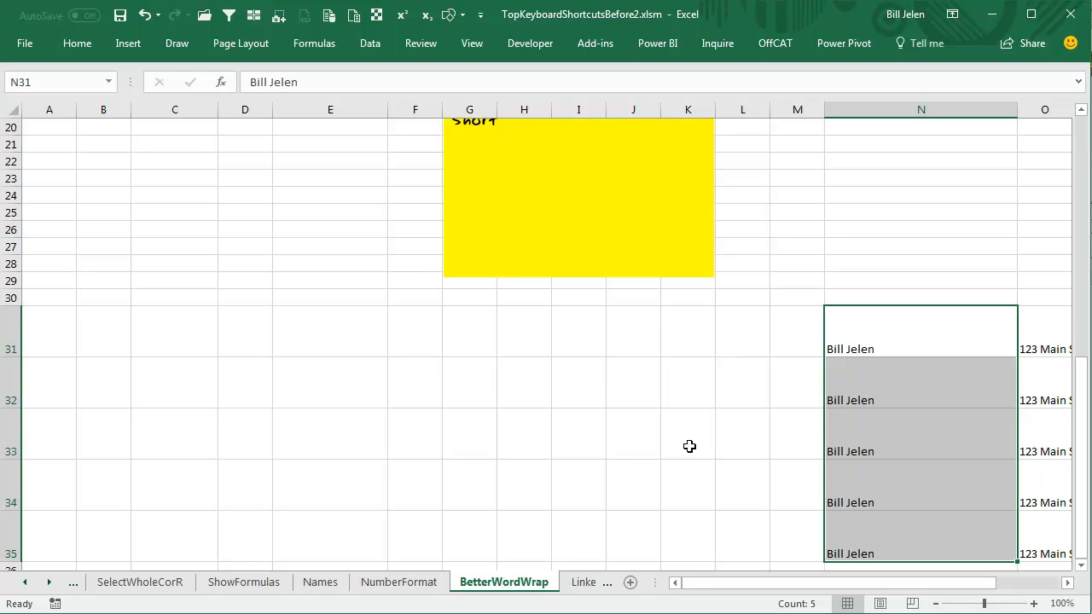
{"action": "mouse_move", "coordinate": [701, 453]}
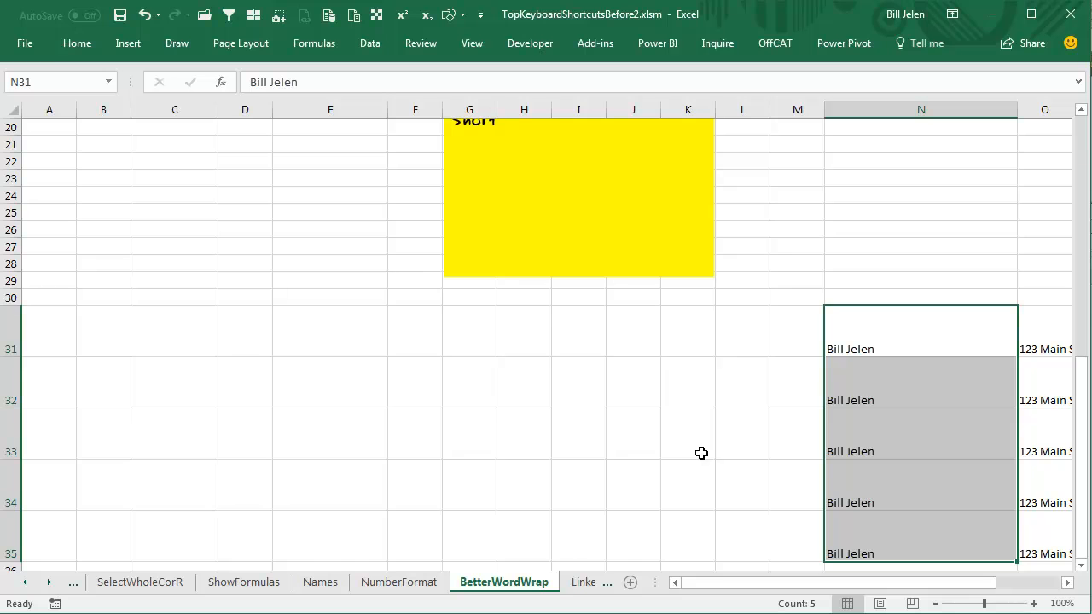
{"action": "scroll", "scroll_direction": "up", "scroll_amount": 3}
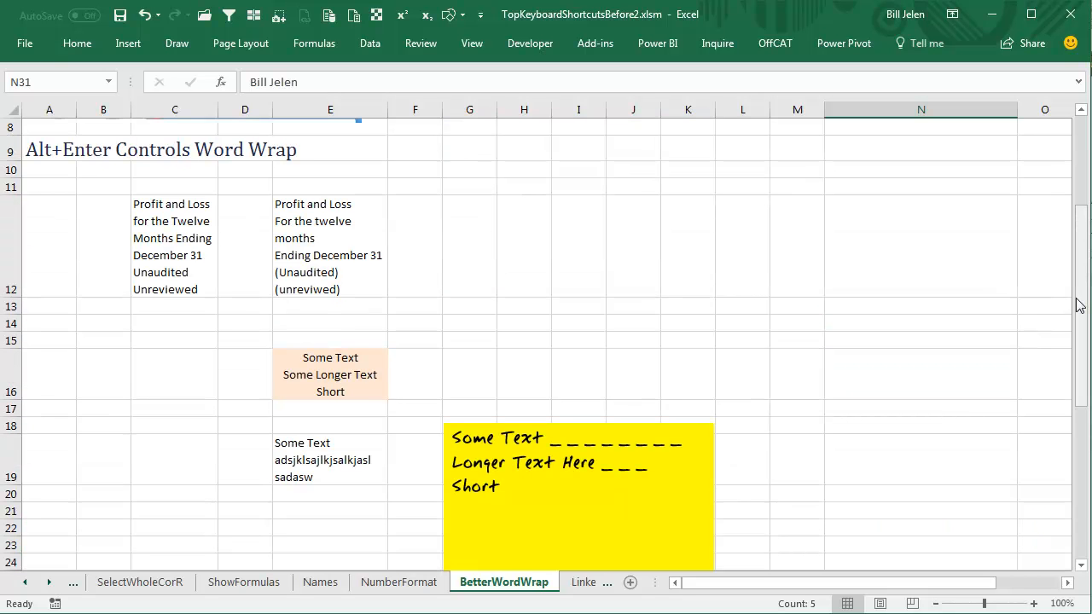